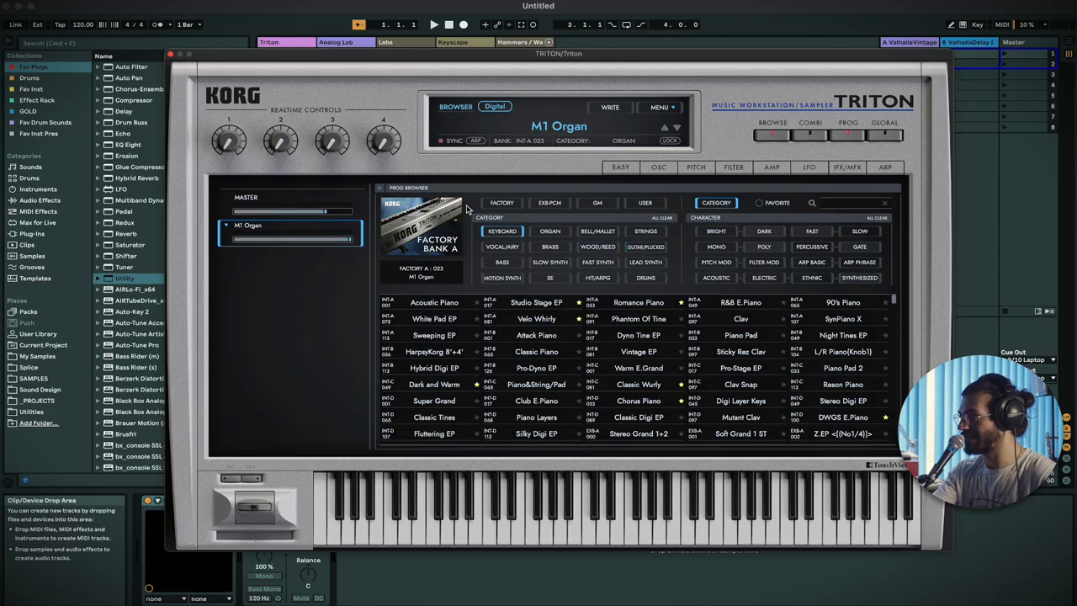
# Load the Tekno Organ*Bass preset from Factory Bank B, replacing M1 Organ
pyautogui.click(502, 202)
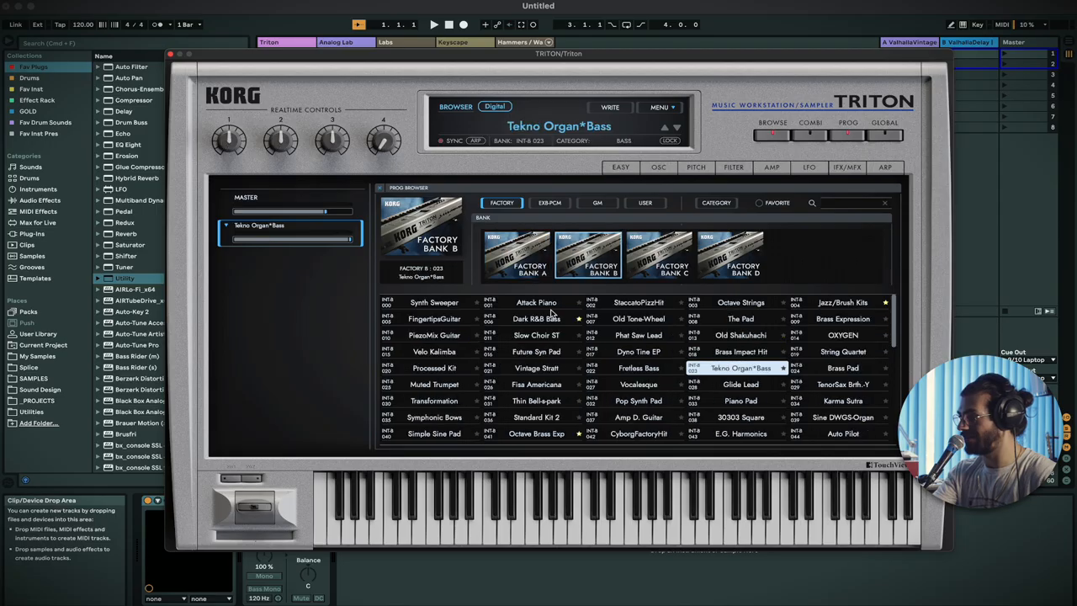